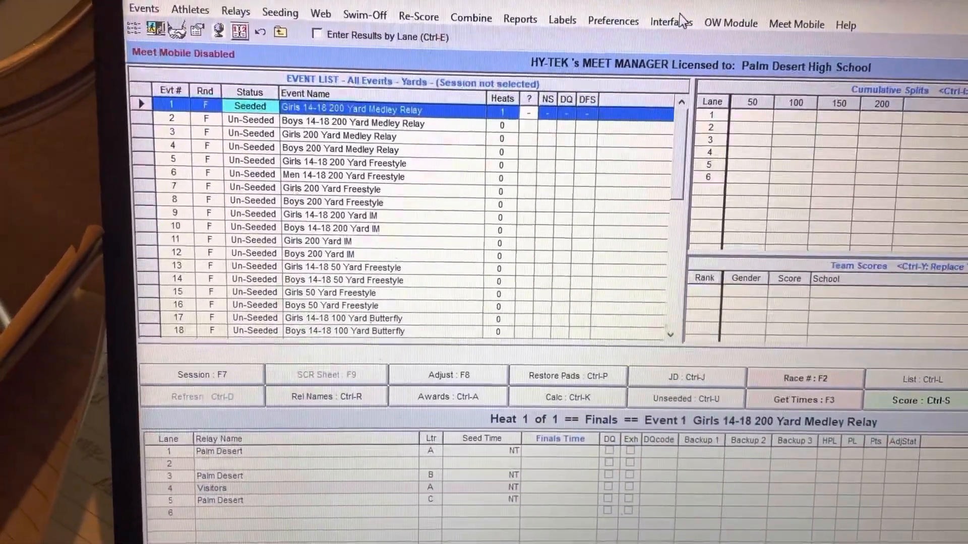
Show the Timer (CTS6) Pool 1 connection options from the Interfaces menu.
{"action": "left_click", "coordinate": [671, 20]}
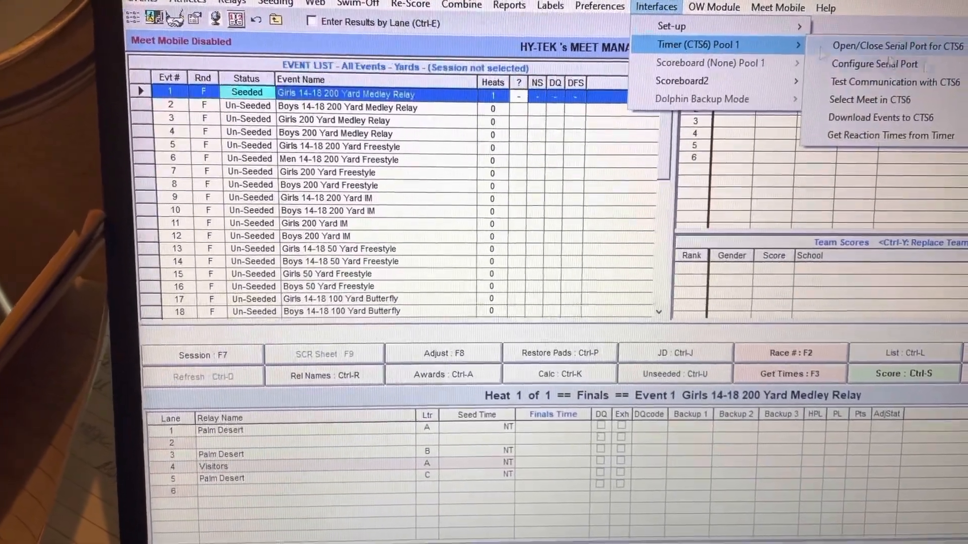
Configure the CTS6 Pool 1 serial port as COM4 and acknowledge the Communications Passed result.
{"action": "left_click", "coordinate": [874, 63]}
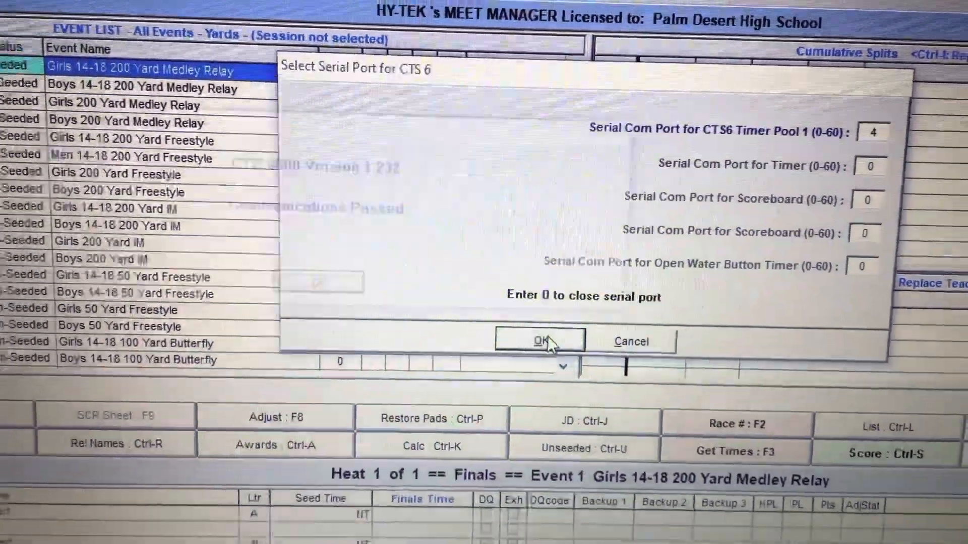
{"action": "left_click", "coordinate": [539, 341]}
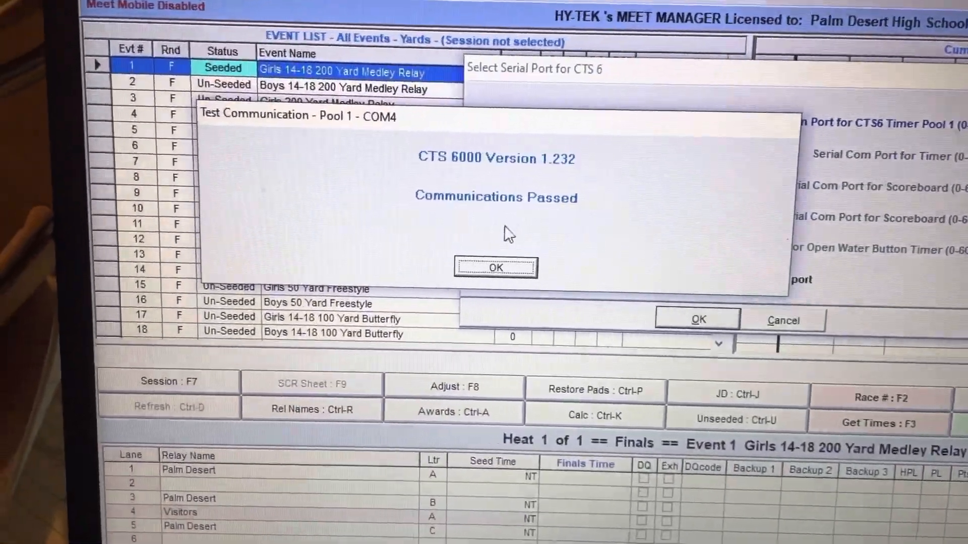
{"action": "left_click", "coordinate": [494, 266]}
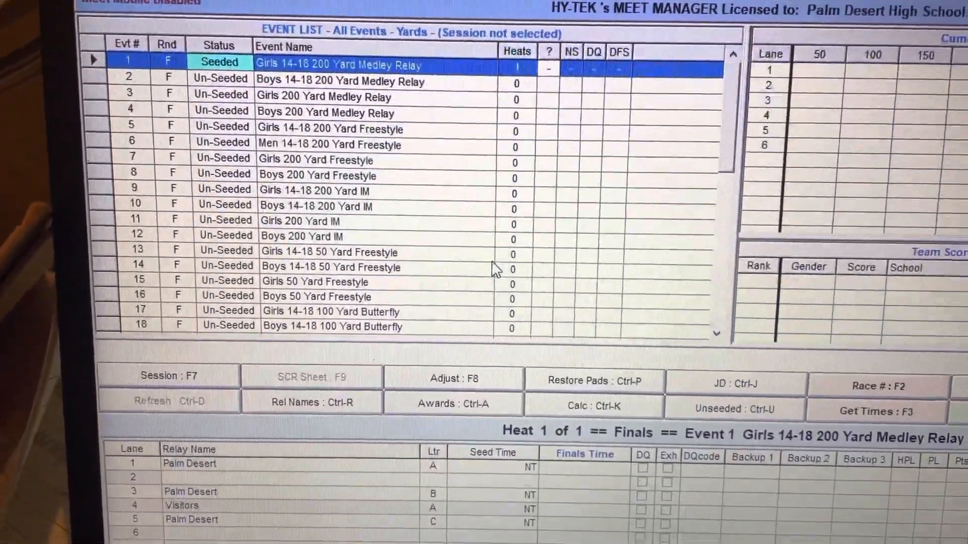